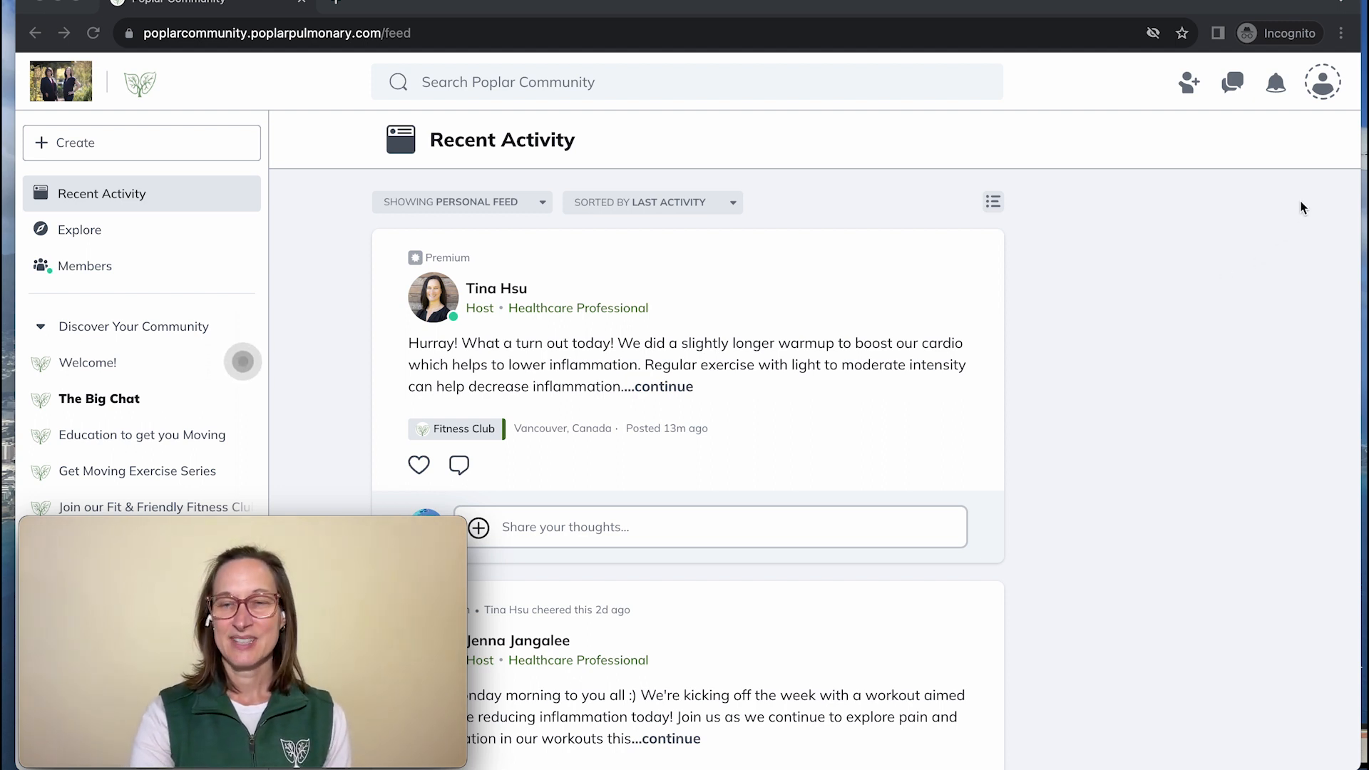
{"action": "mouse_move", "coordinate": [1316, 127]}
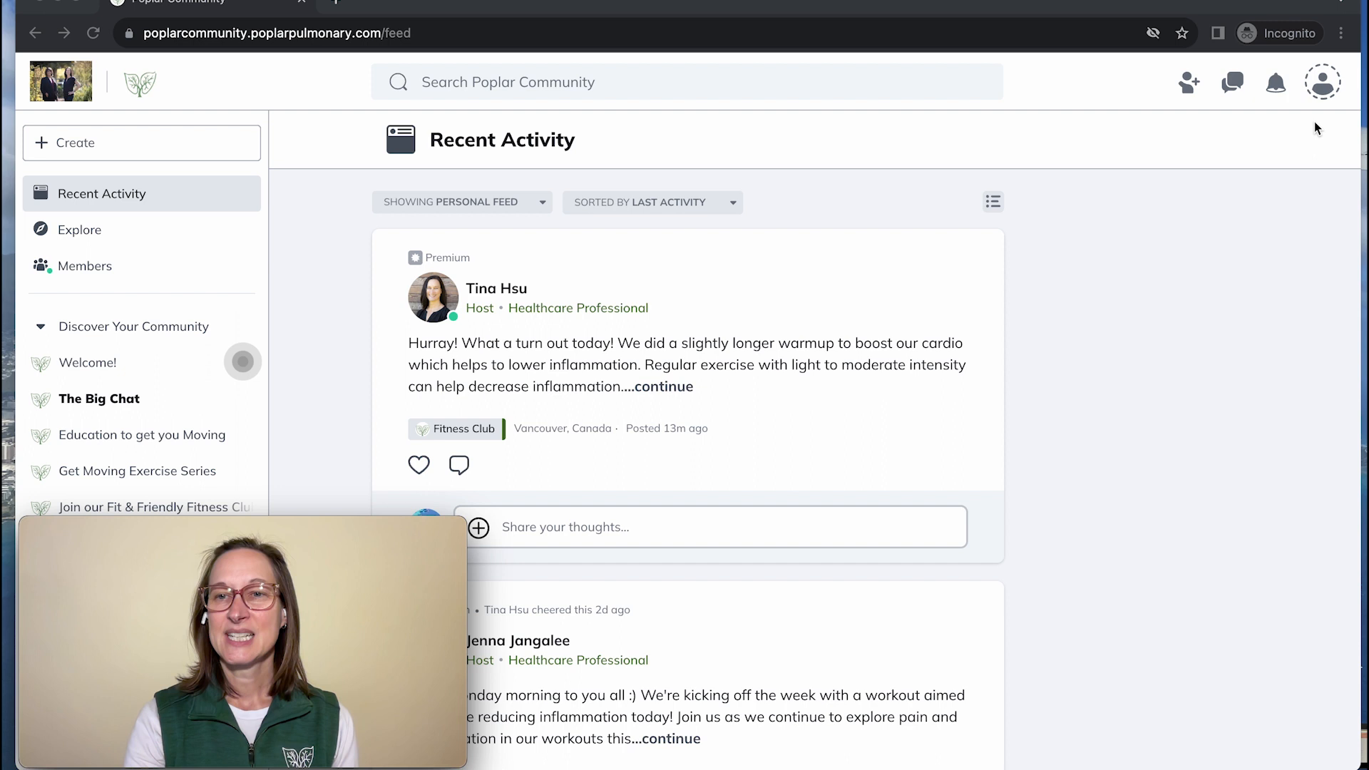
{"action": "mouse_move", "coordinate": [1334, 114]}
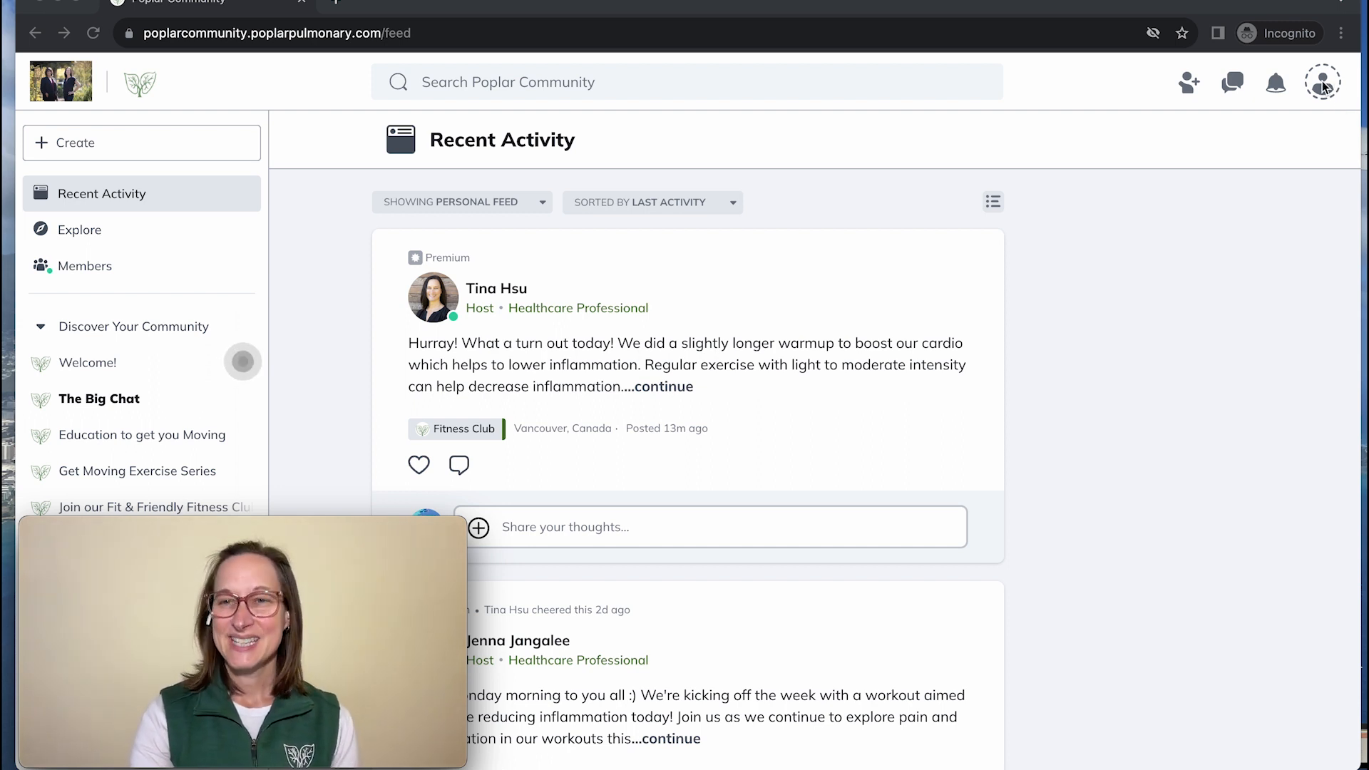
{"action": "left_click", "coordinate": [1322, 83]}
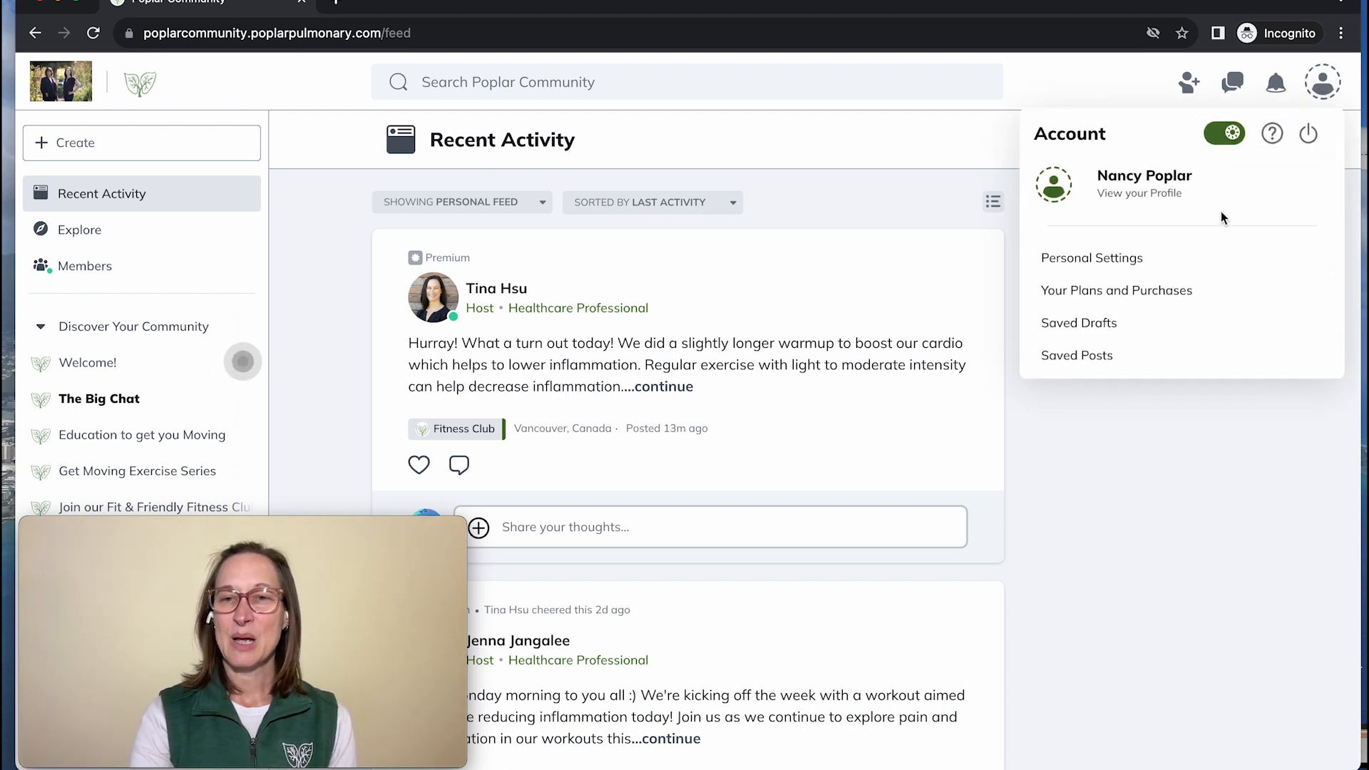
{"action": "mouse_move", "coordinate": [1092, 258]}
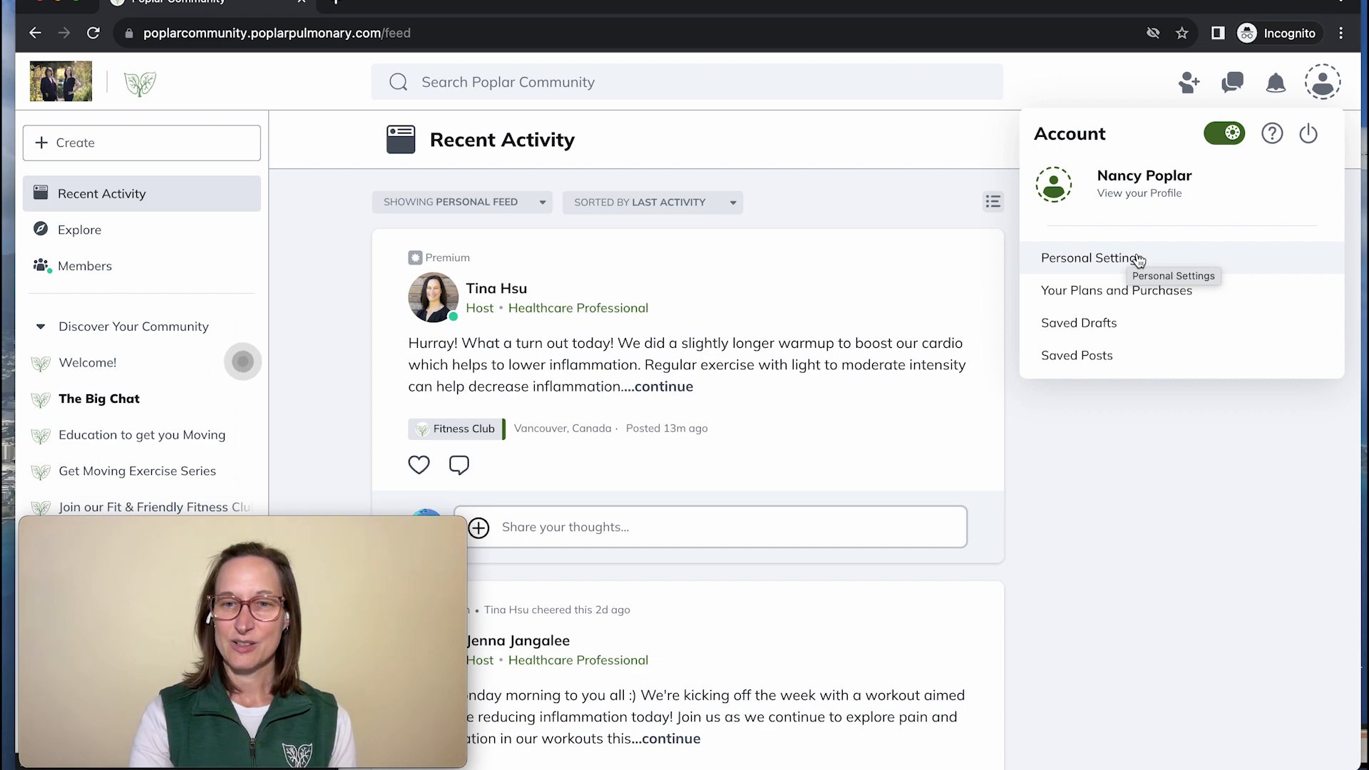
Go to Personal Settings and its Account section listing billing options.
{"action": "left_click", "coordinate": [1093, 258]}
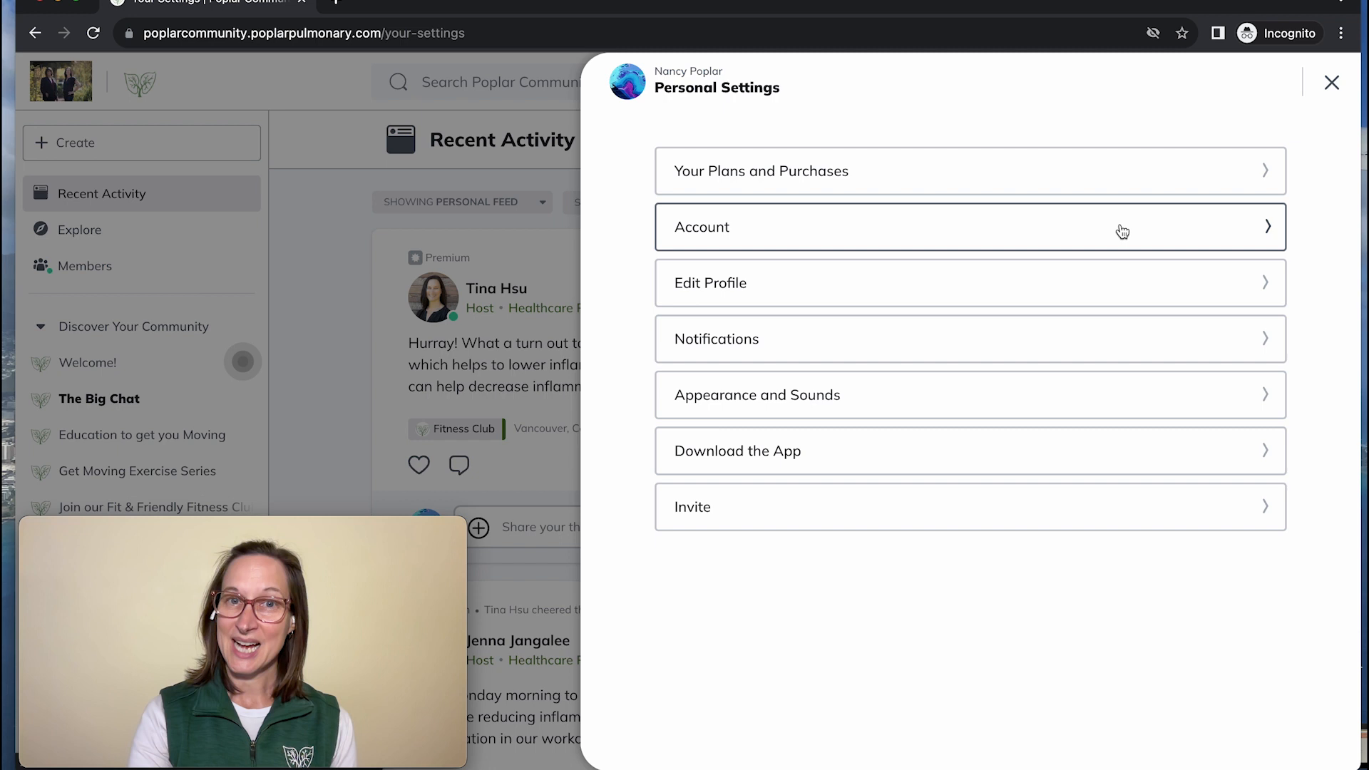
{"action": "left_click", "coordinate": [967, 227]}
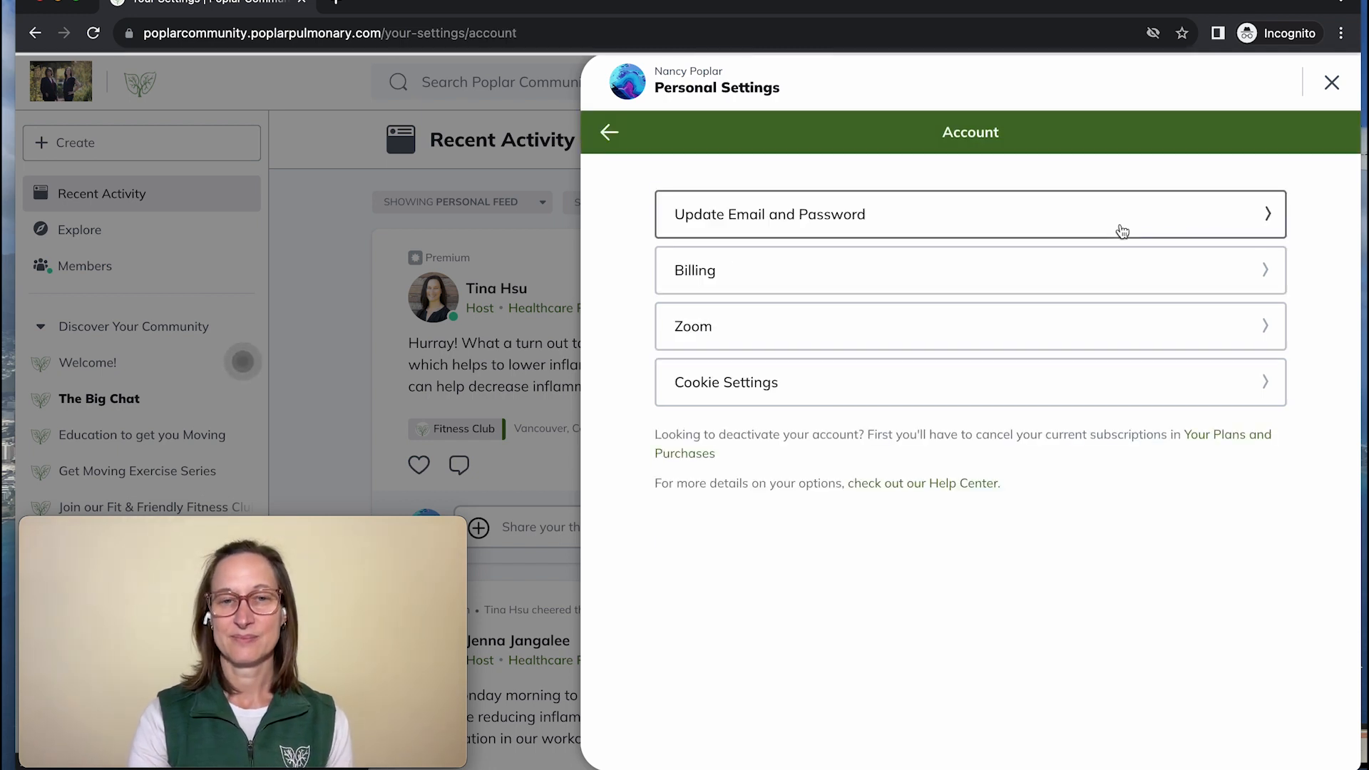
{"action": "mouse_move", "coordinate": [1103, 283]}
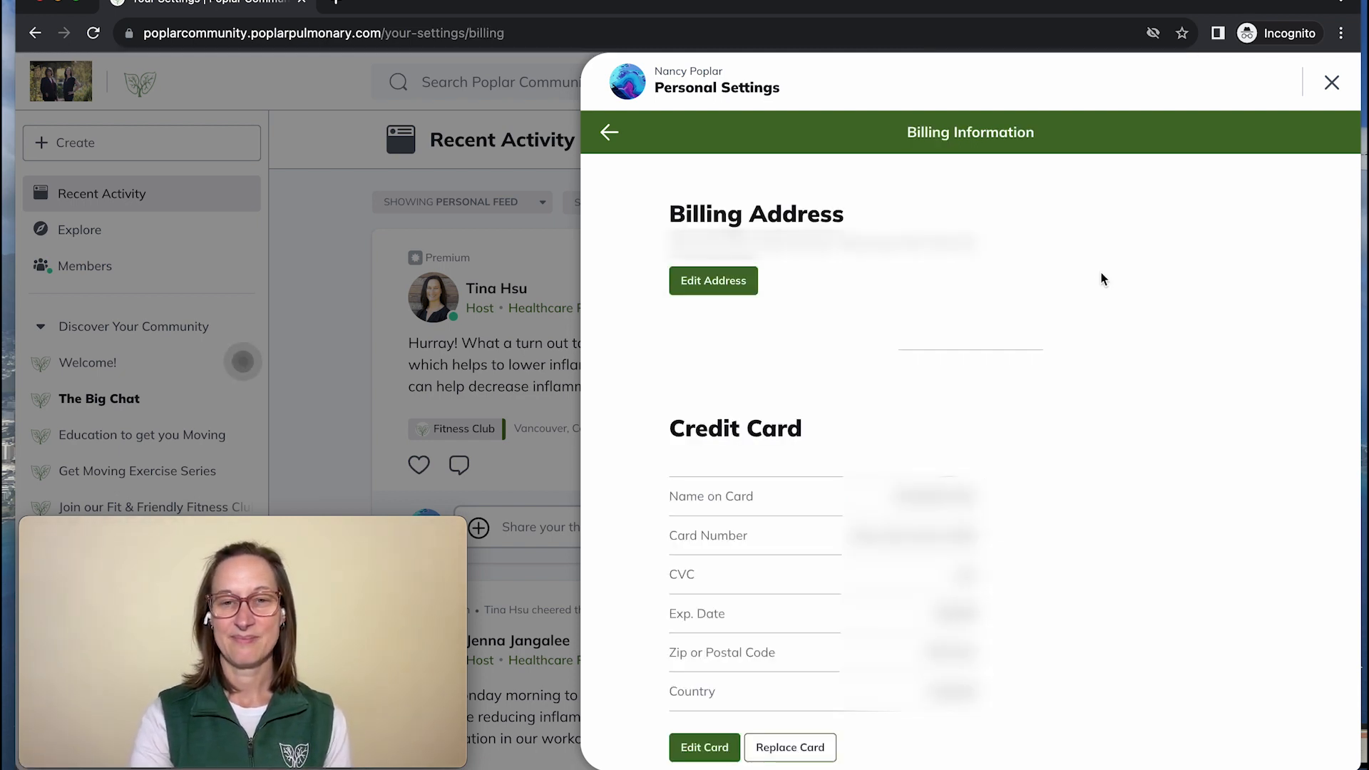
Reach the Credit Card section and bring up the Edit Credit Card form.
{"action": "scroll", "scroll_direction": "down", "scroll_amount": 3}
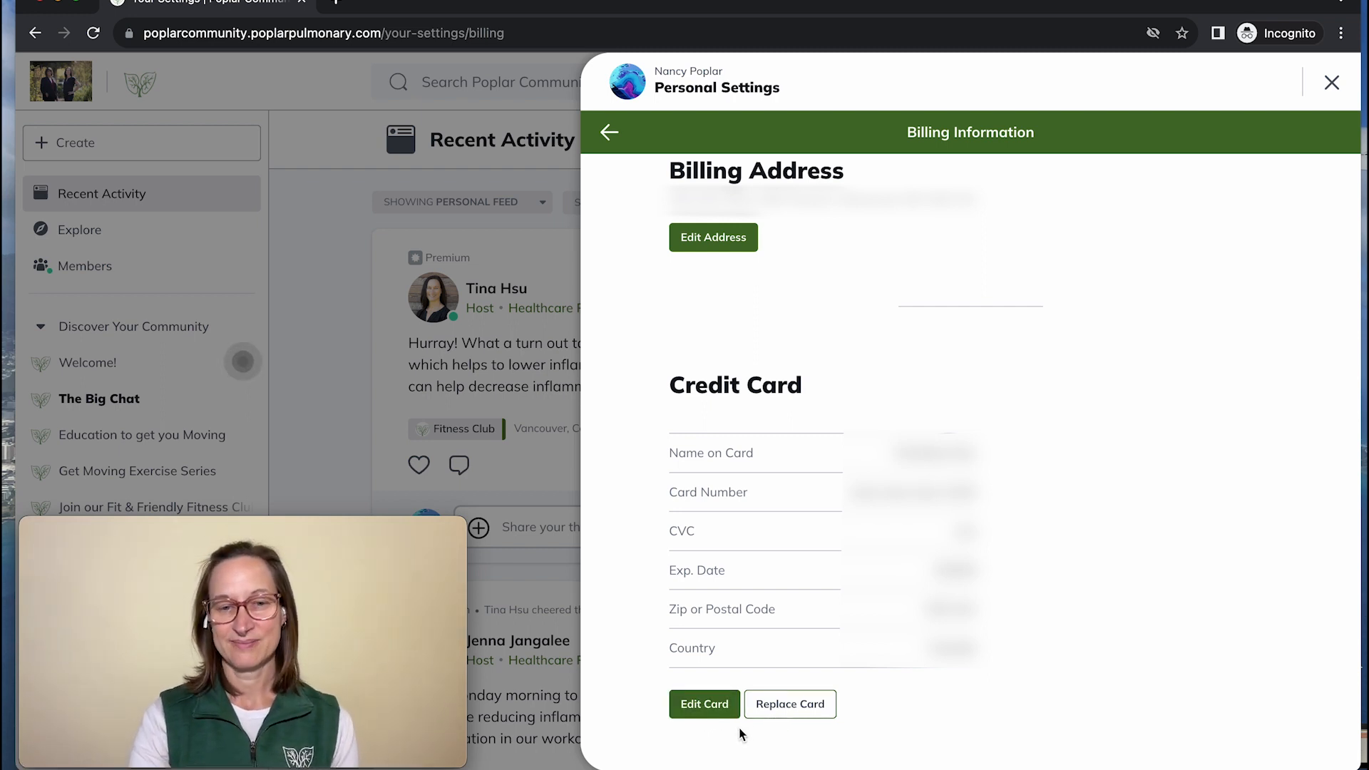
{"action": "left_click", "coordinate": [703, 703]}
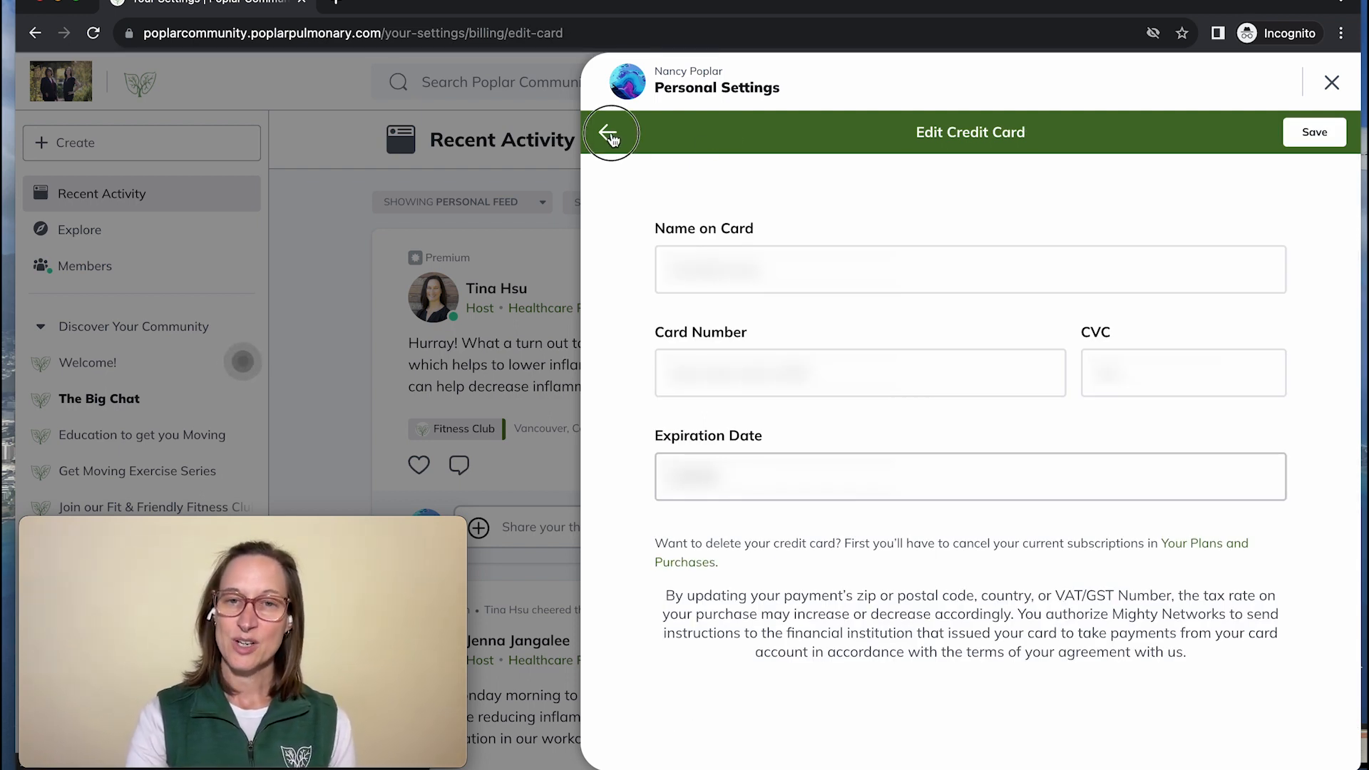
Return to Billing Information and start Replace Card with empty card fields.
{"action": "left_click", "coordinate": [609, 131]}
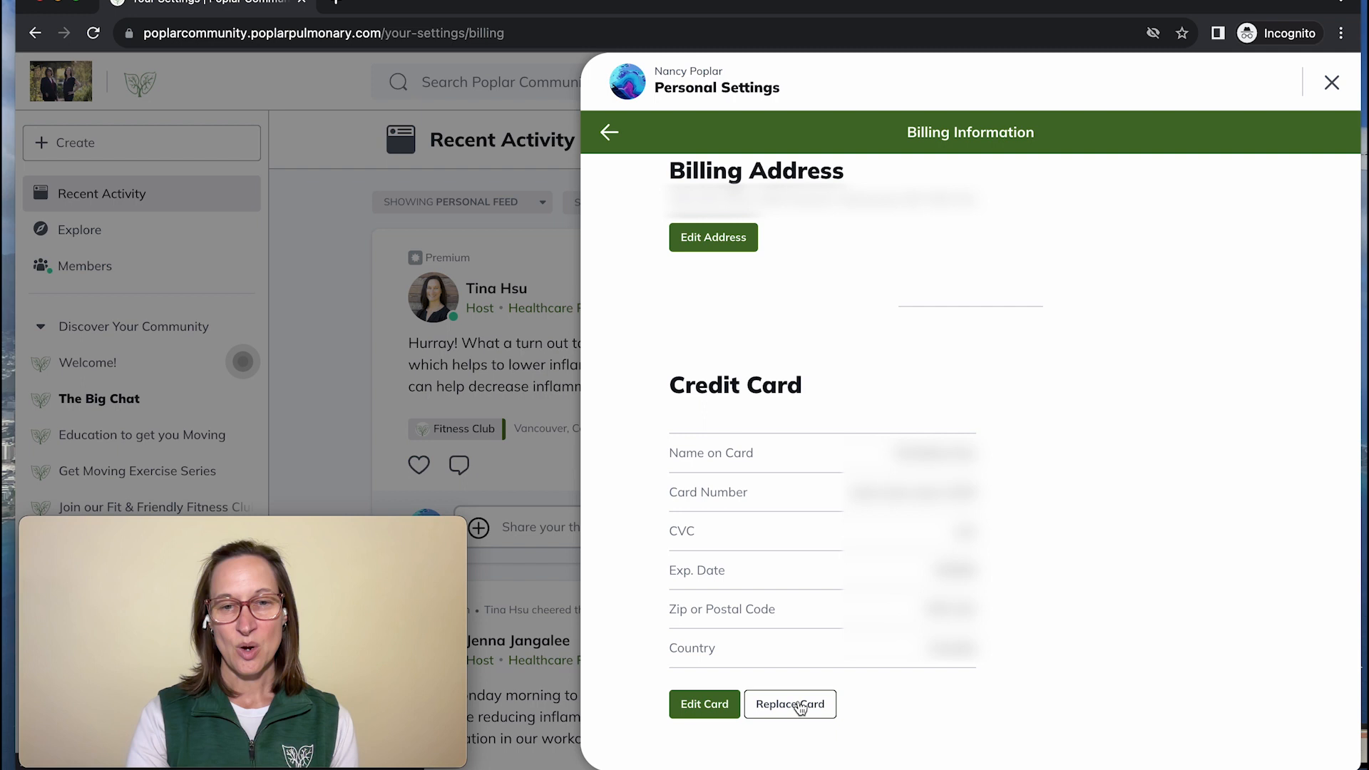
{"action": "left_click", "coordinate": [789, 703]}
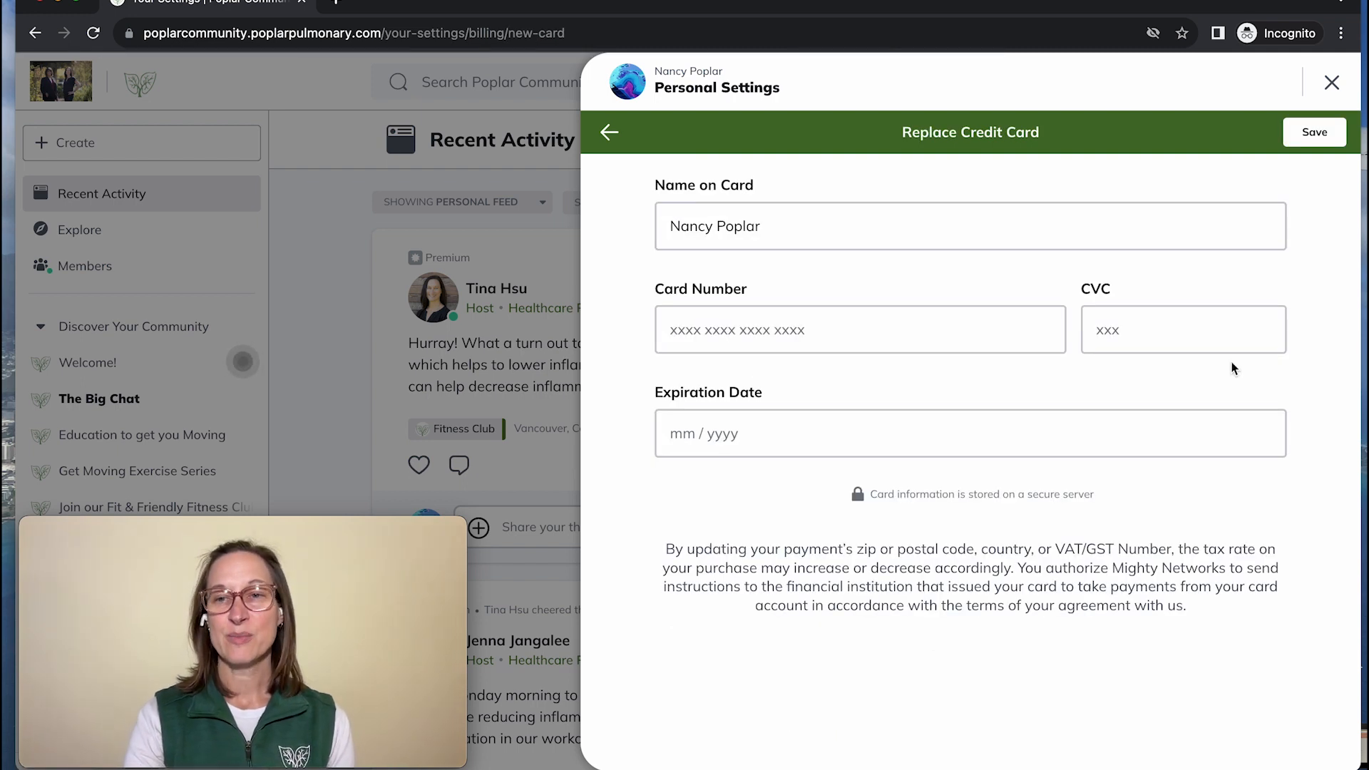